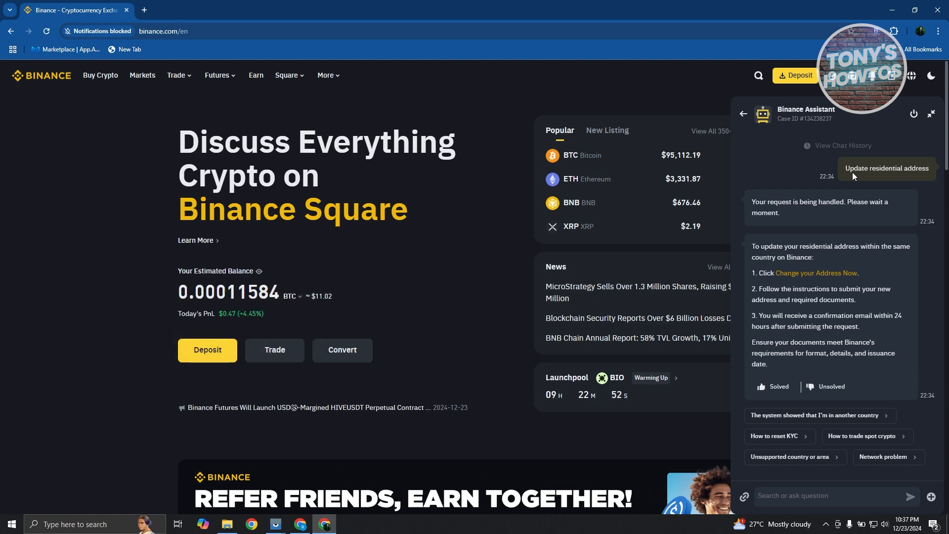
mouse_move(931, 176)
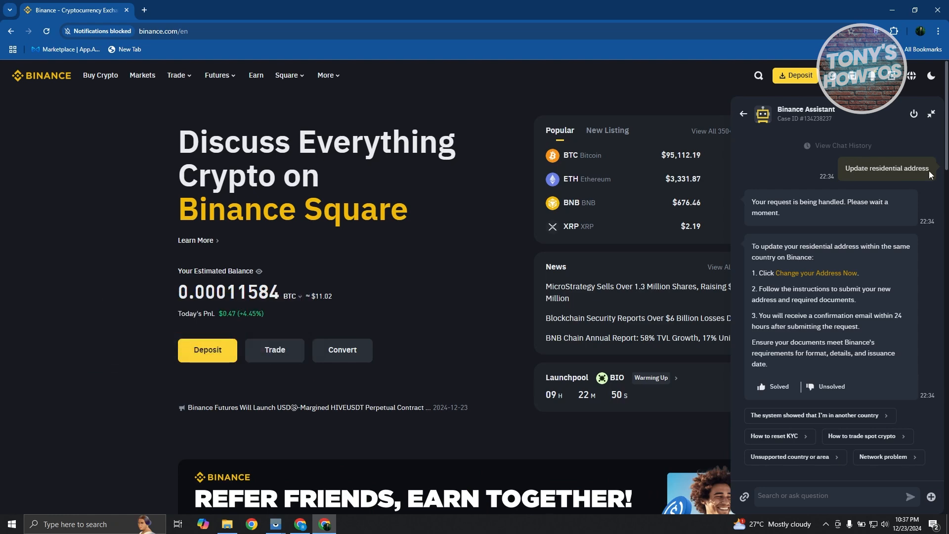
mouse_move(850, 220)
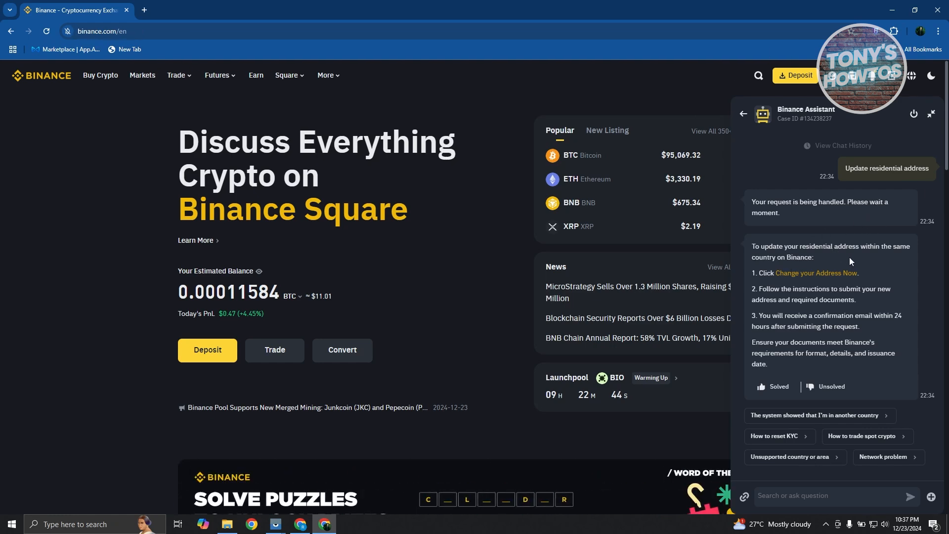
mouse_move(902, 248)
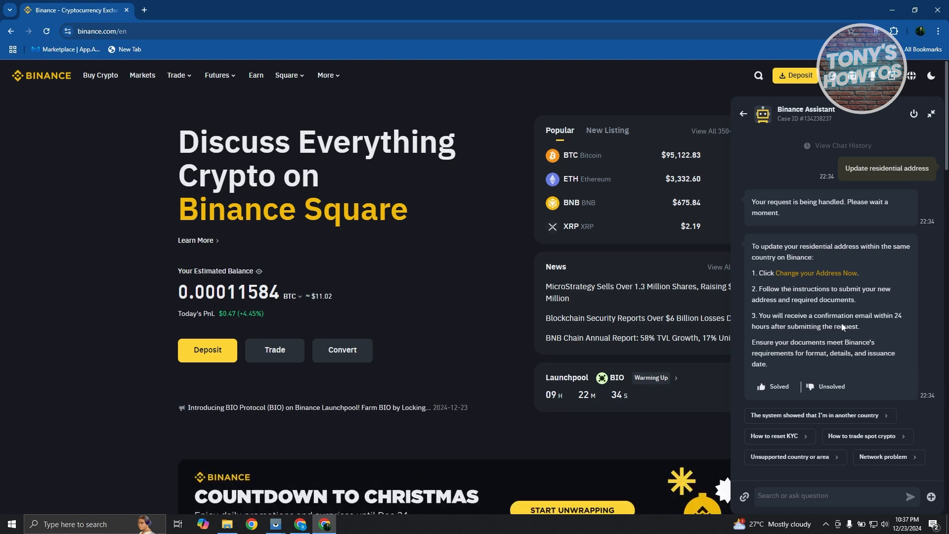
mouse_move(819, 273)
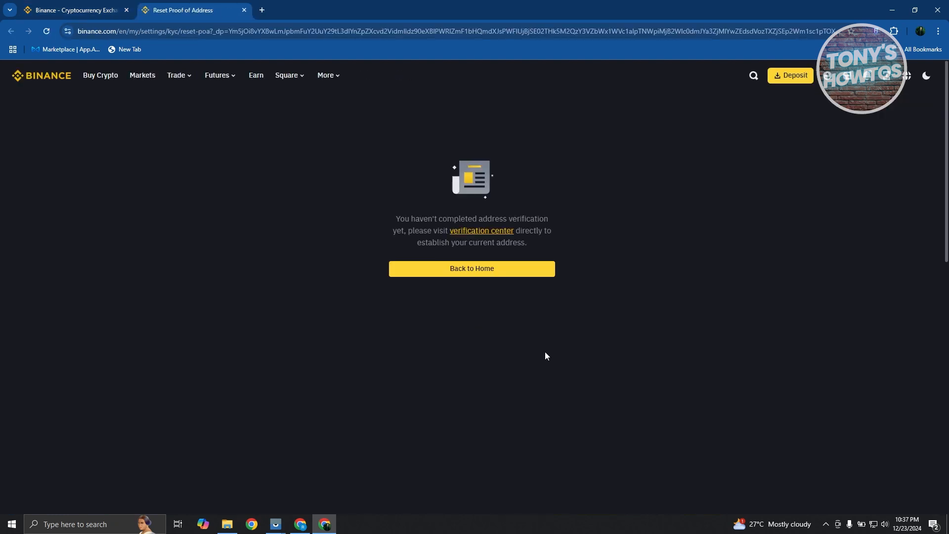
mouse_move(567, 365)
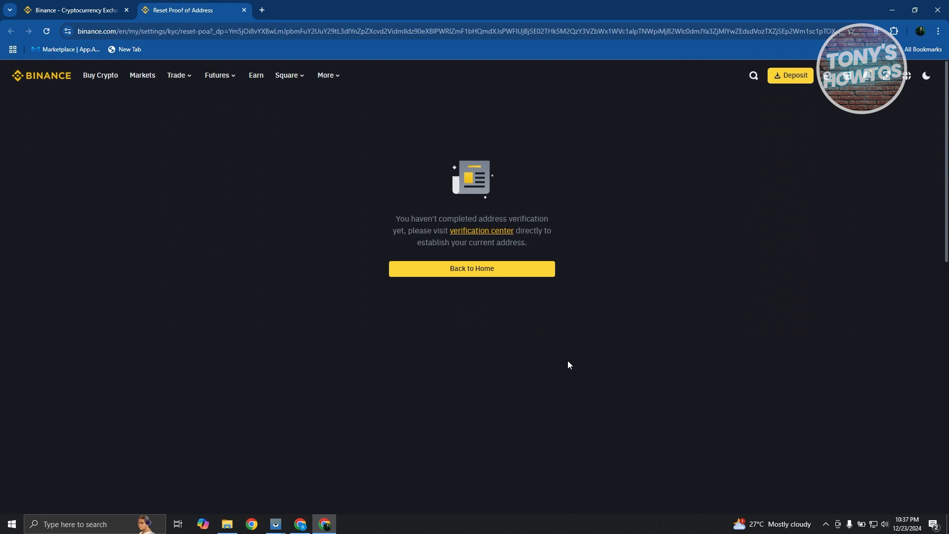
mouse_move(567, 371)
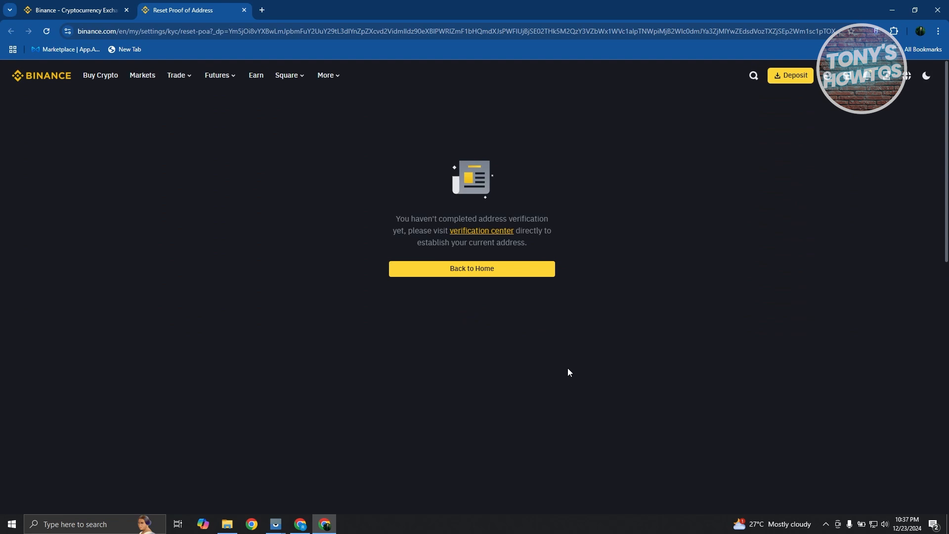